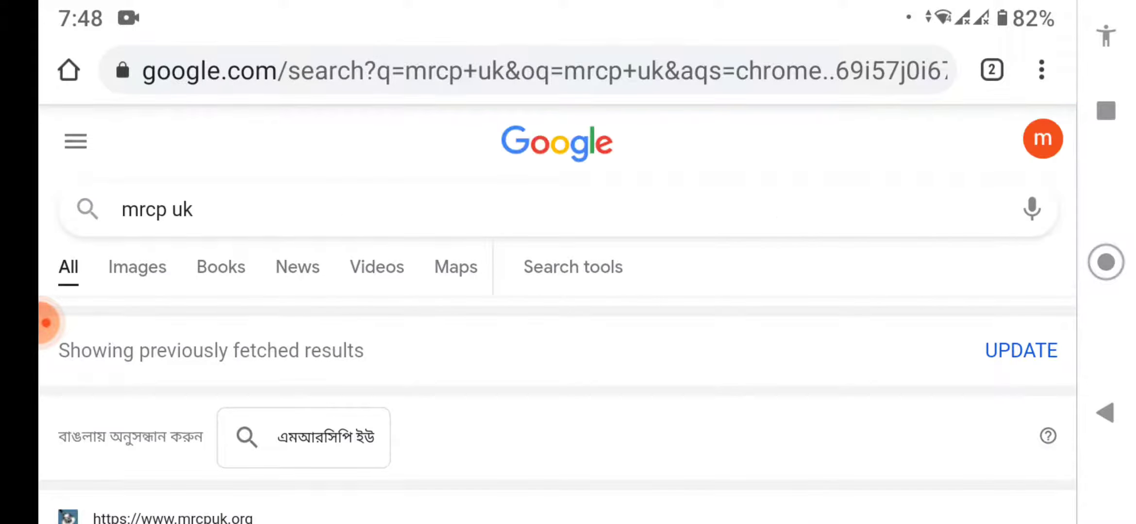
Scroll down the mrcpuk.org home page reached from the 'mrcp uk' search.
scroll("down", 3)
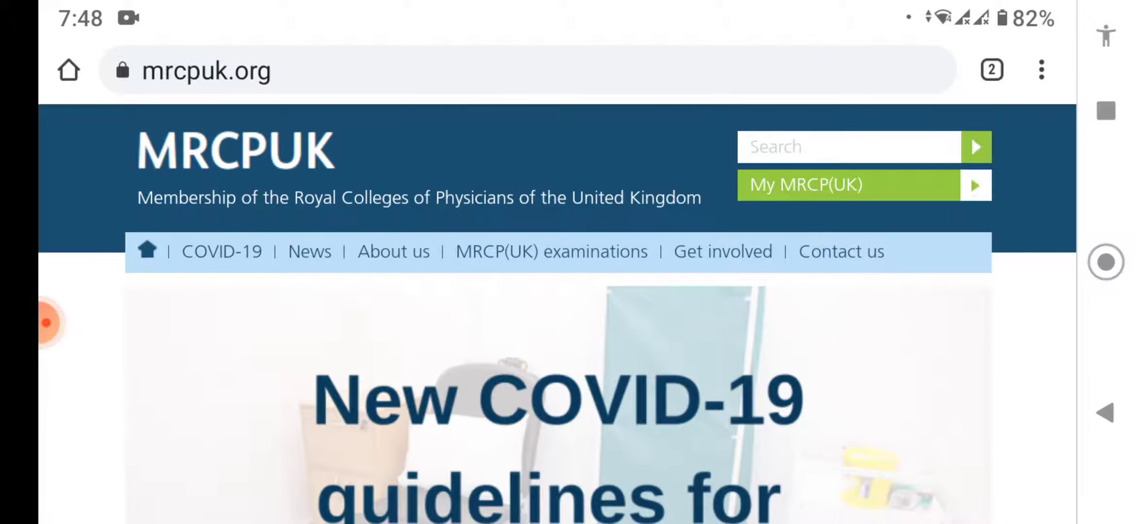
Enter the MRCP(UK) examinations section and scroll toward Part 1 dates and fees.
left_click(551, 251)
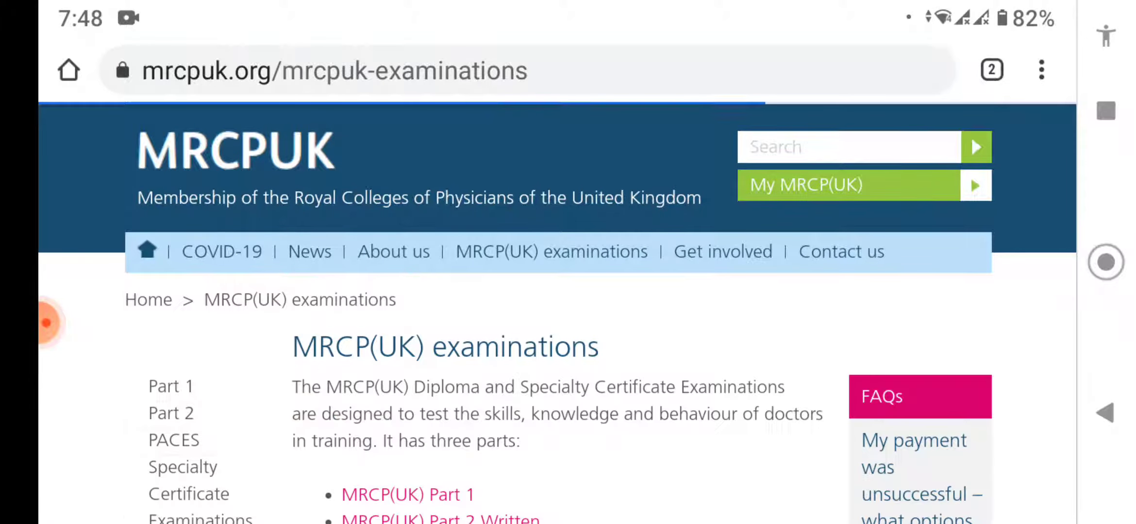
scroll("down", 3)
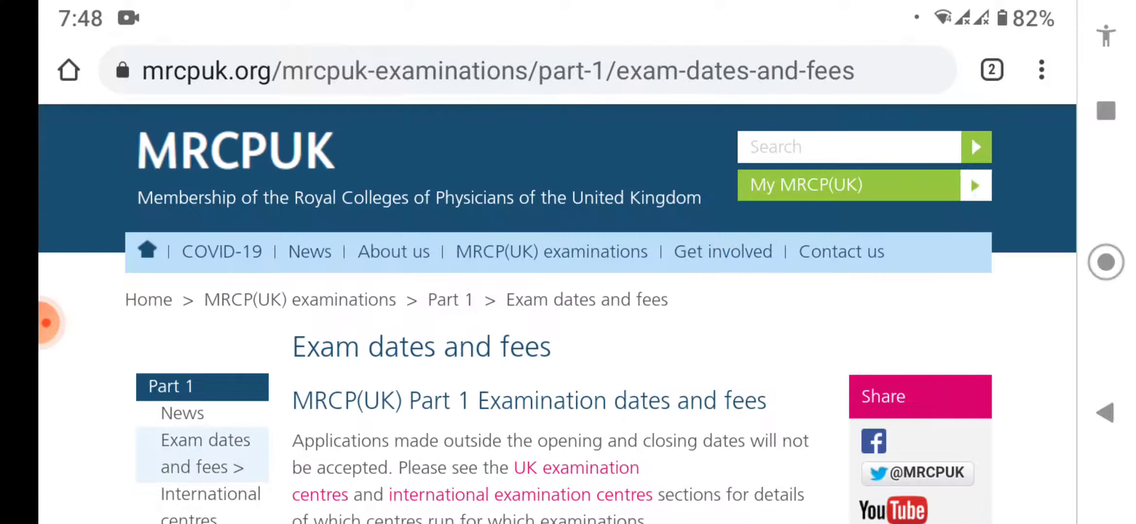
Scroll through the Part 1 dates and fees page to the 2021/3 session table.
scroll("down", 3)
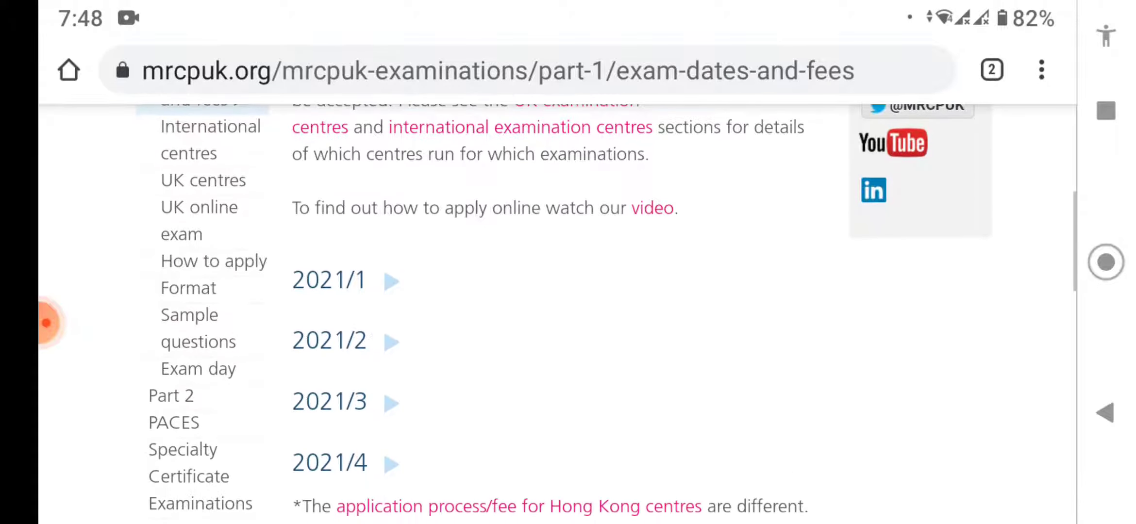
scroll("down", 3)
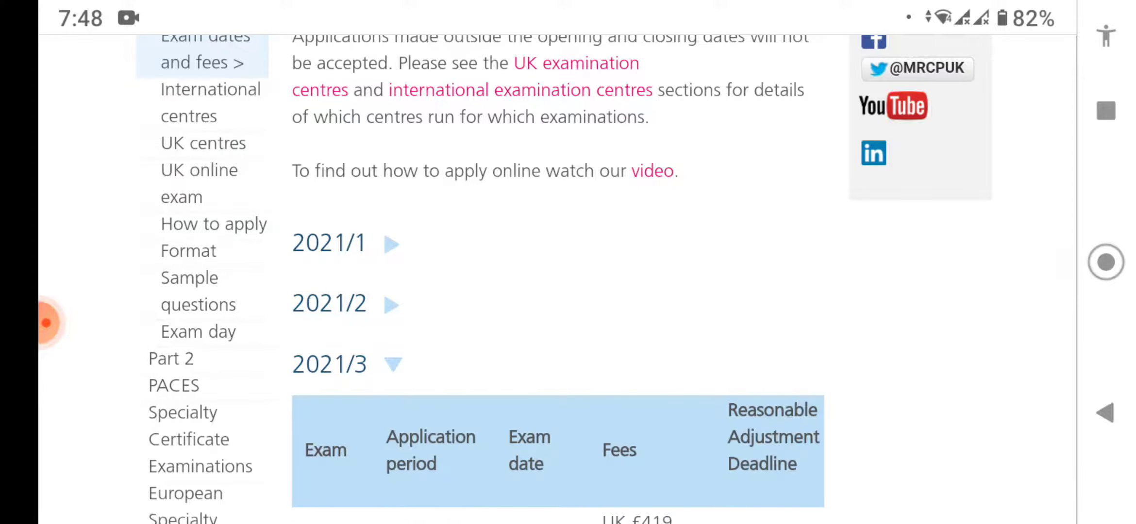
scroll("down", 3)
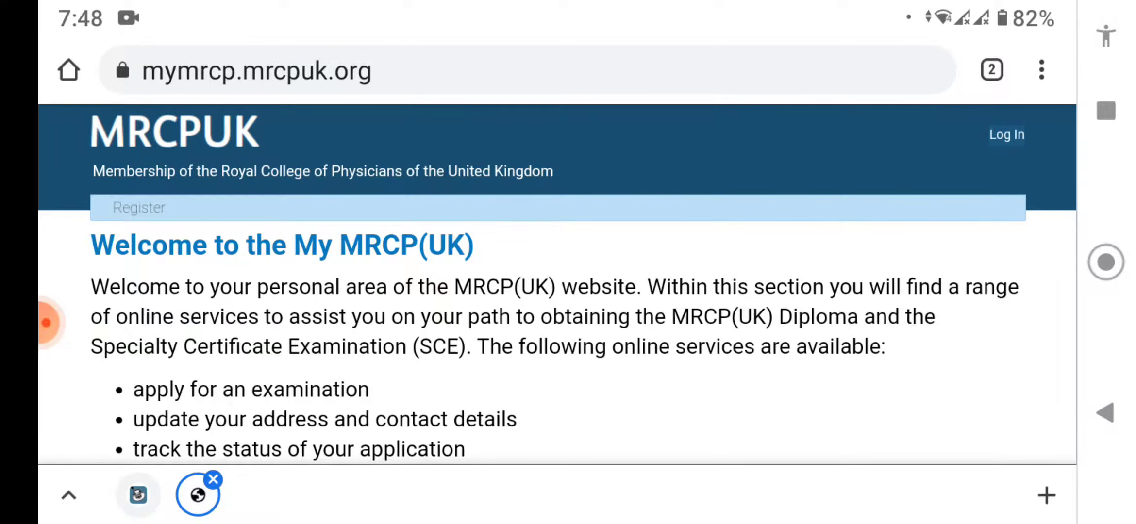
Choose Log In on the My MRCP(UK) welcome page.
left_click(1005, 134)
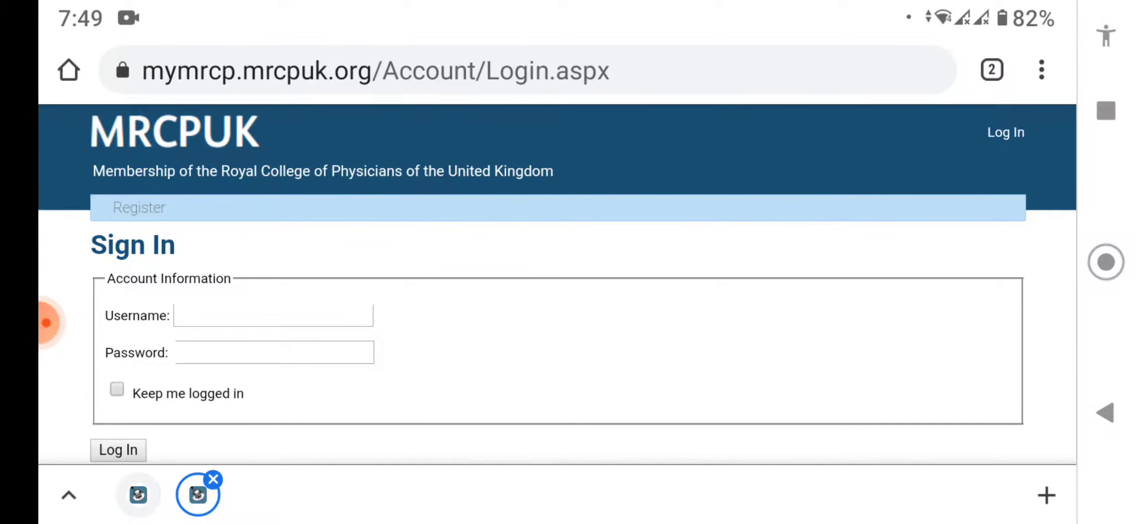